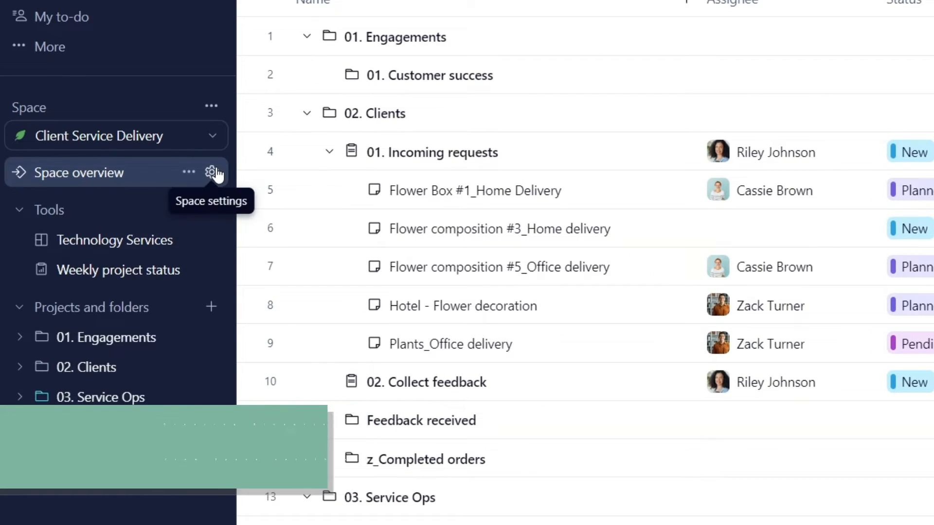
- Start a new Project blueprint from the Blueprints tab of the space settings
click(213, 172)
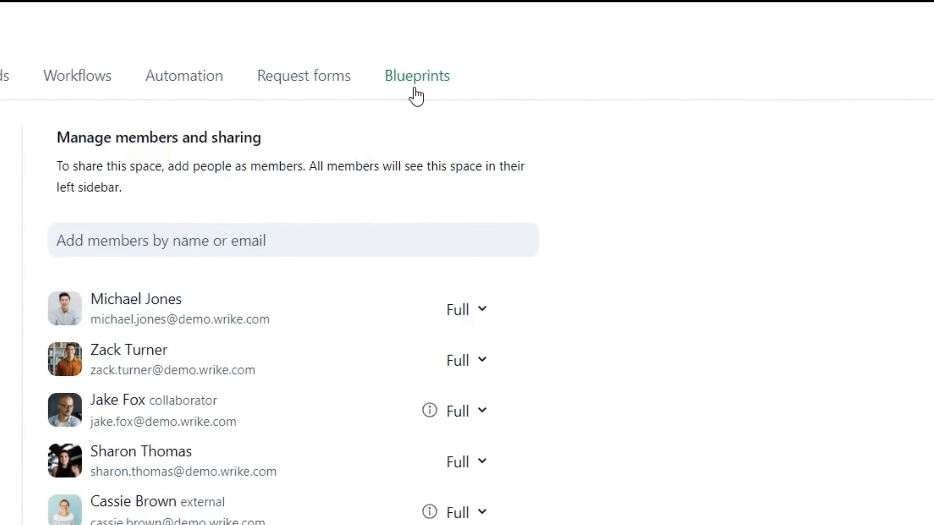
click(416, 75)
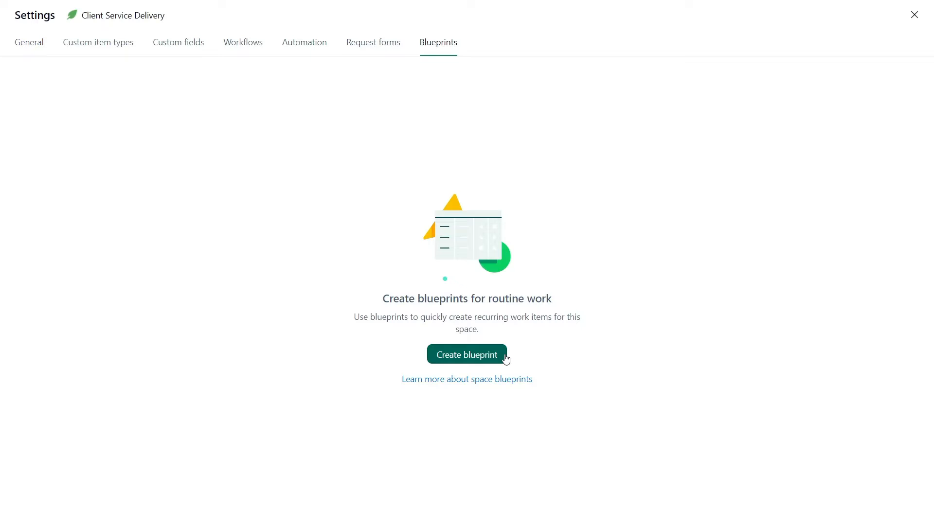
click(466, 354)
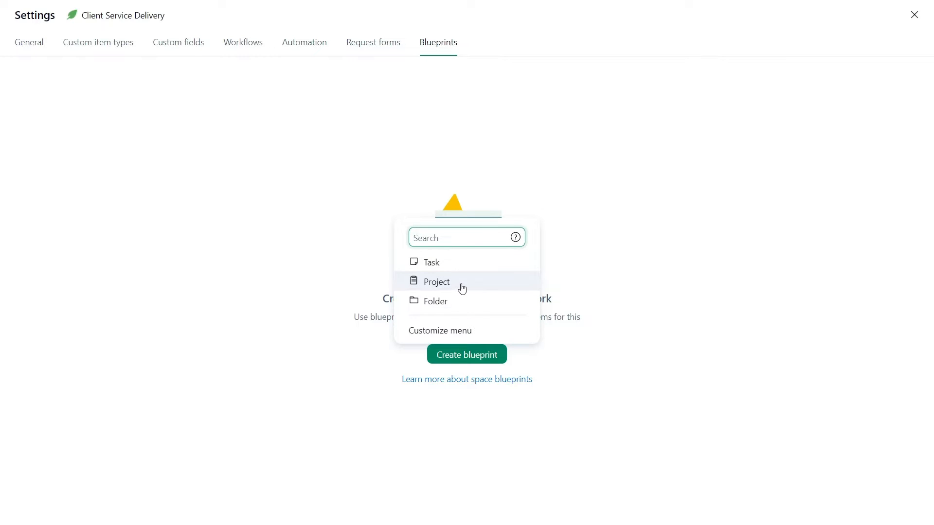
click(437, 282)
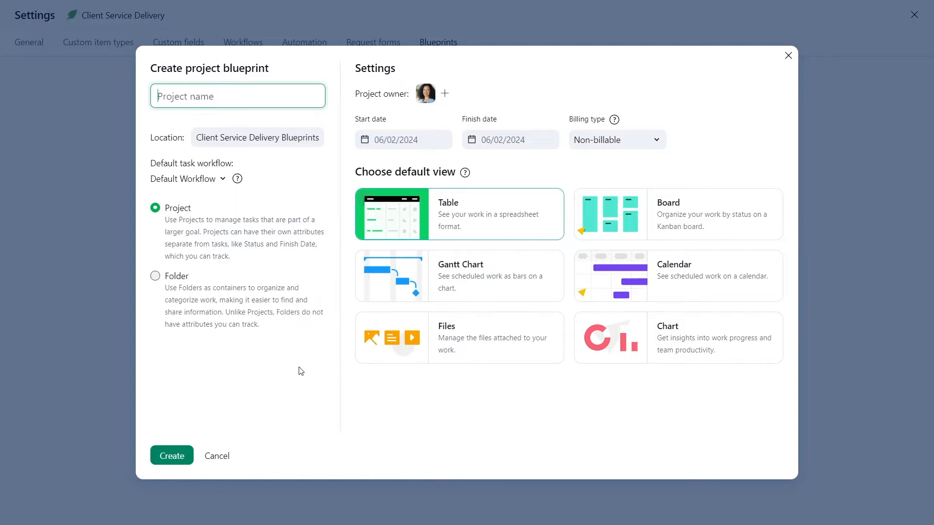
- Name the blueprint 'New Order', choose New Order Workflow with an owner, and create it
text(N)
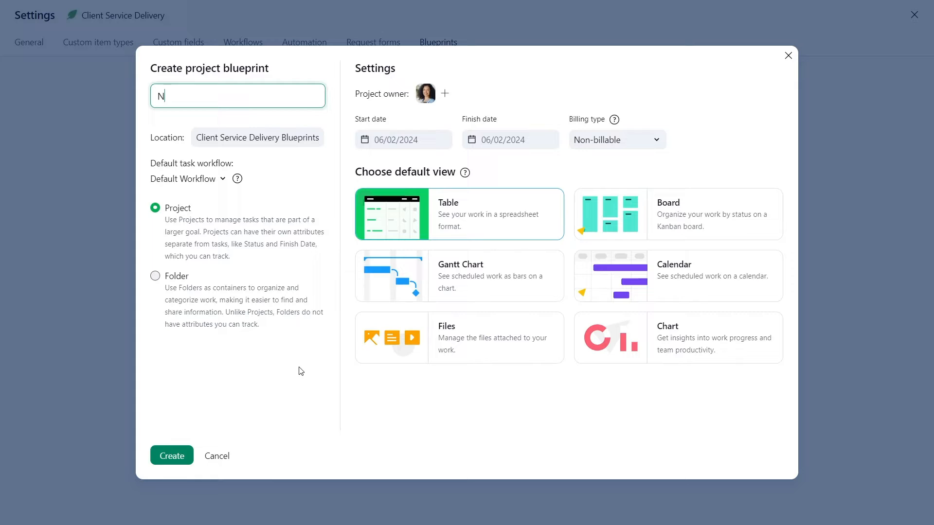
text(ew Or)
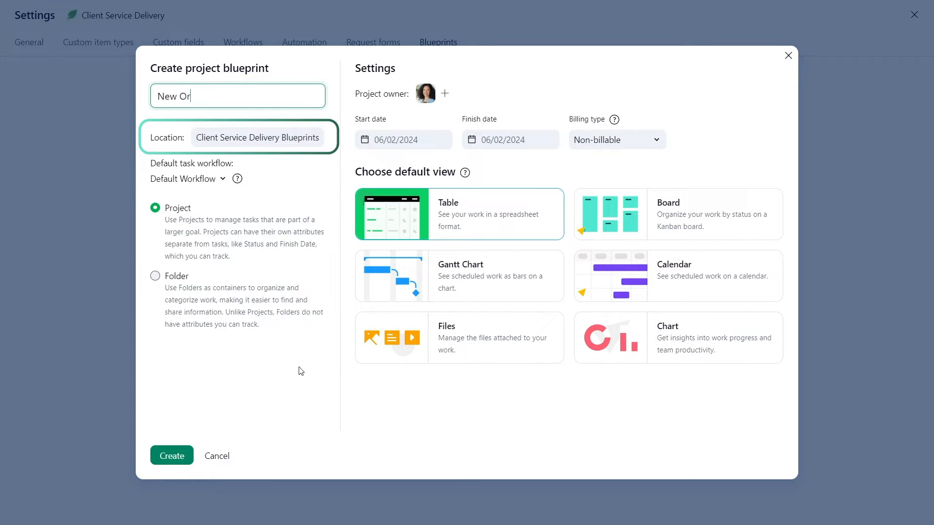
text(der)
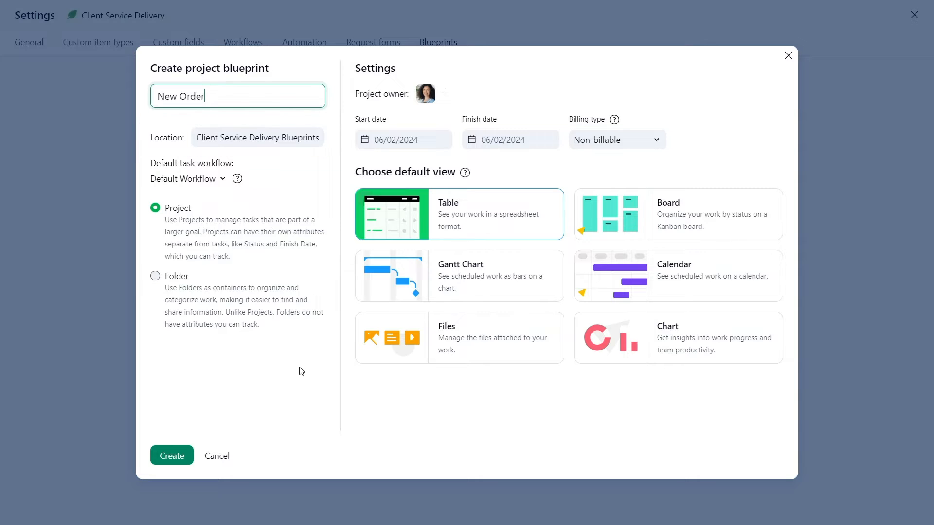
click(188, 179)
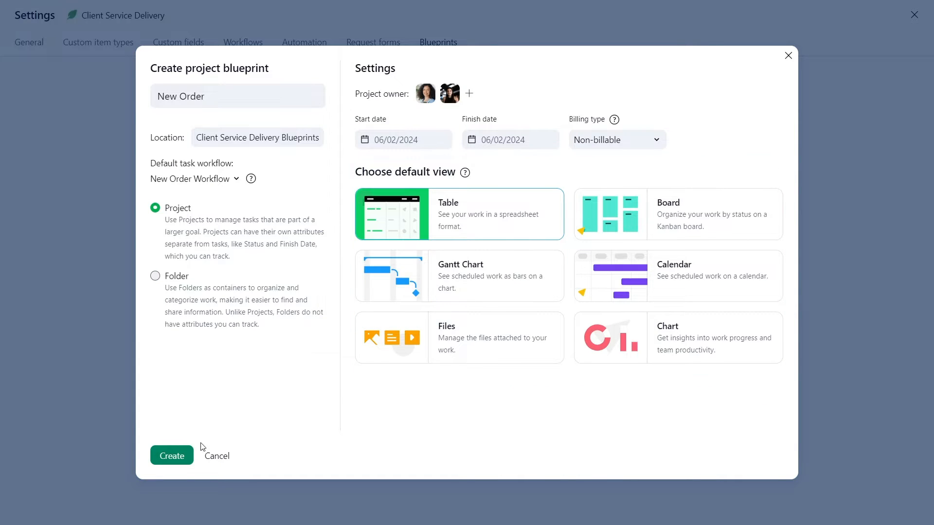
click(171, 455)
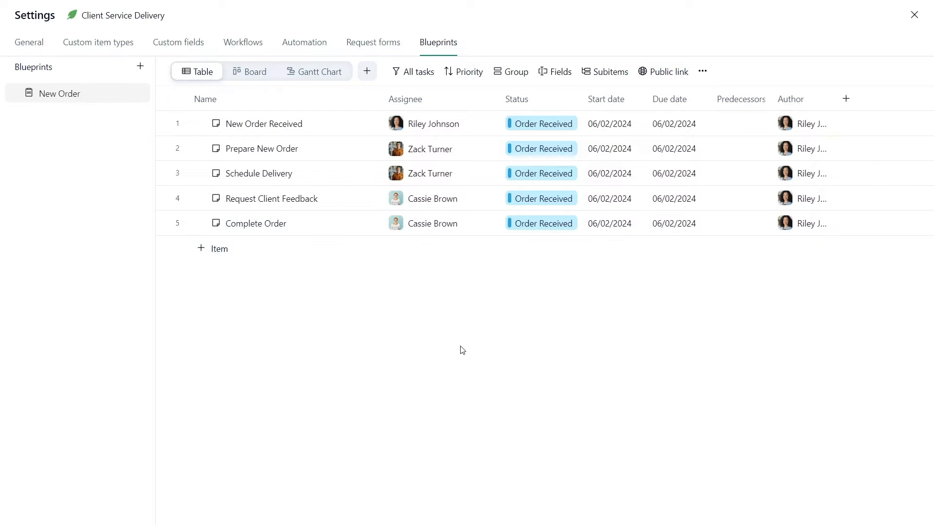
- Add successor dependencies: Prepare New Order after New Order Received, Schedule Delivery after Prepare New Order
click(264, 123)
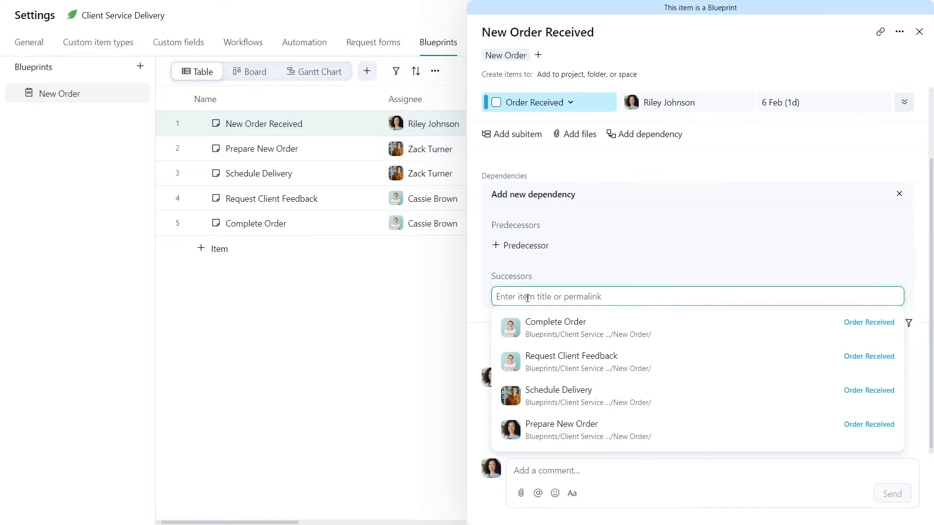
click(560, 429)
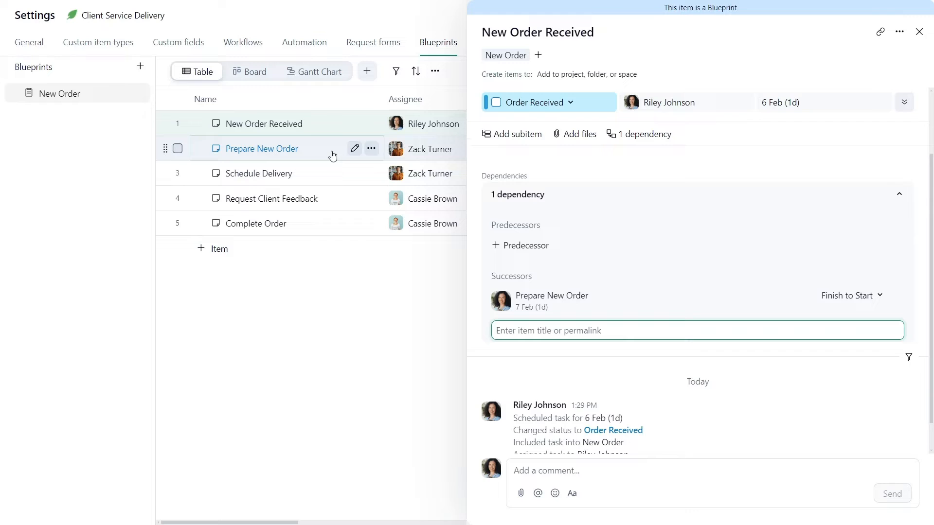
click(262, 148)
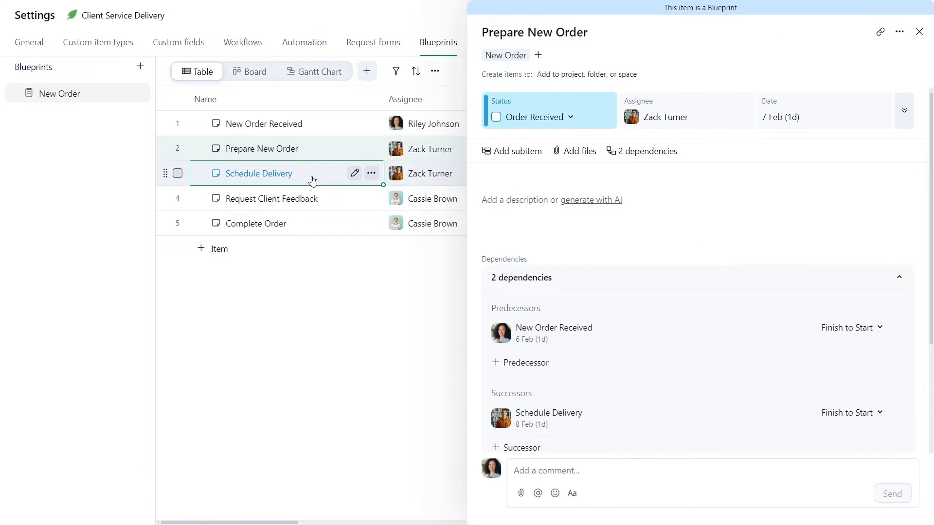
click(259, 174)
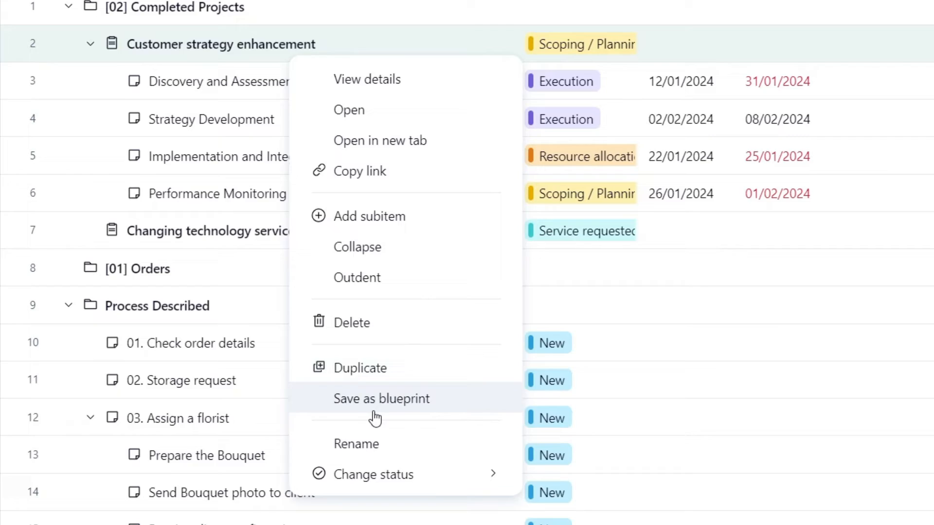
- Save Customer strategy enhancement as a blueprint, including assignees in what it copies
click(381, 399)
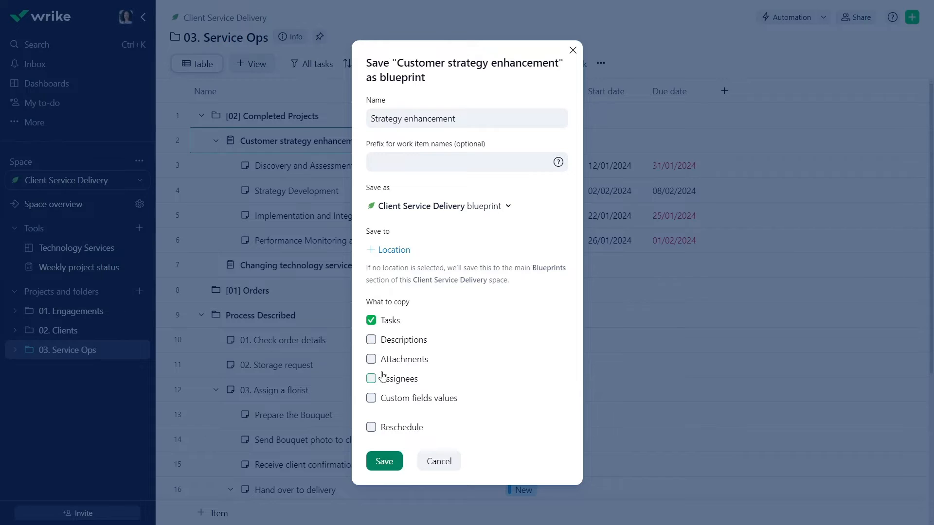
click(383, 461)
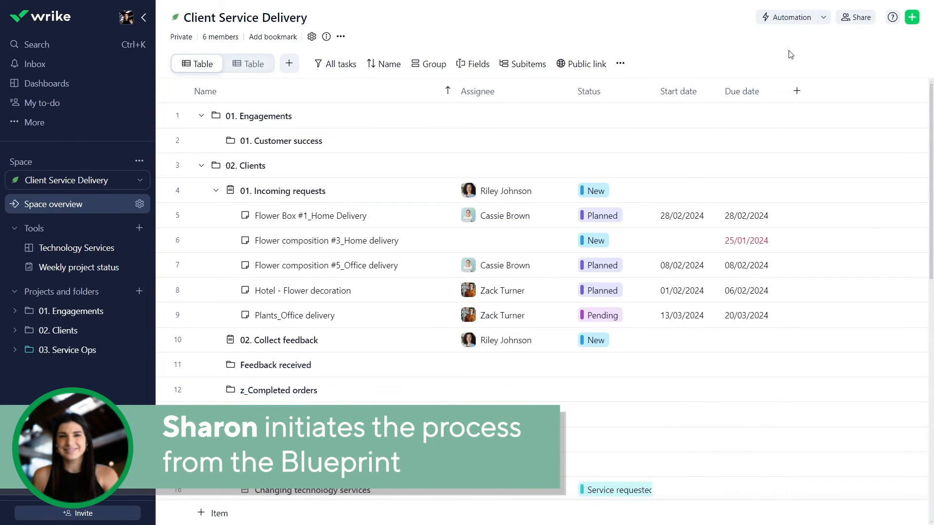
- Create project 'Spring Meadow #0451' with prefix '#0451' from the New Order blueprint
click(911, 16)
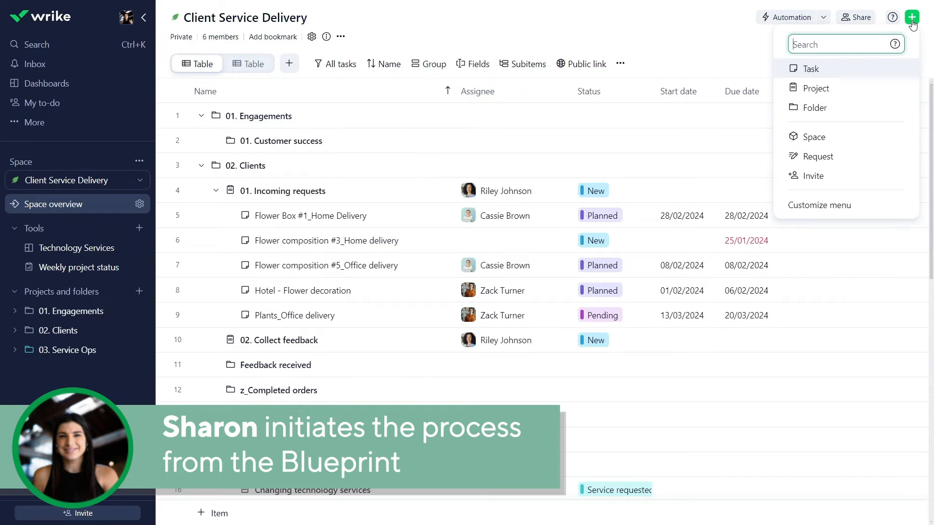
text(New order)
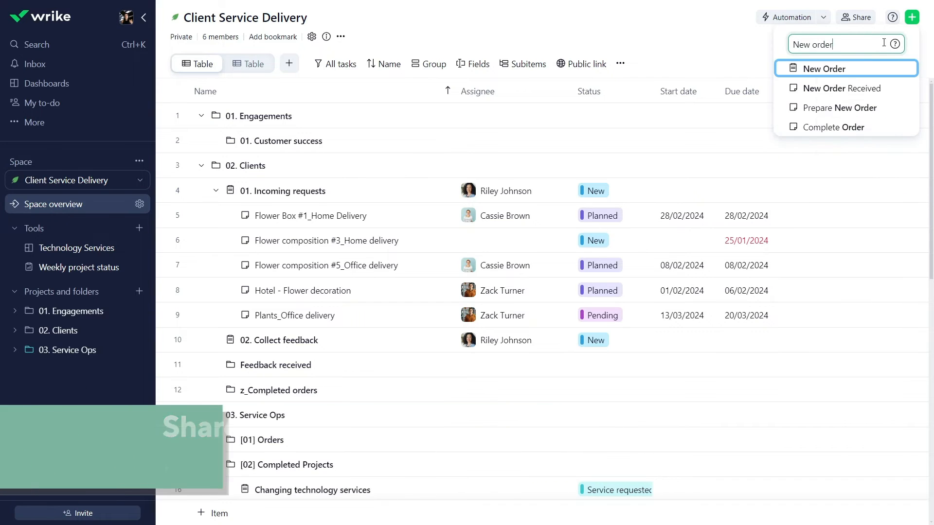
click(825, 68)
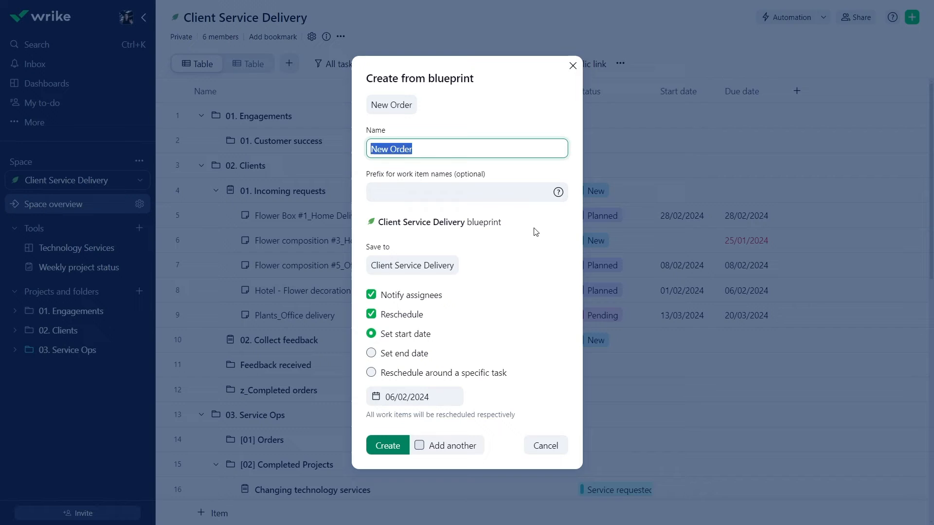
text(Spring Meadow #0451)
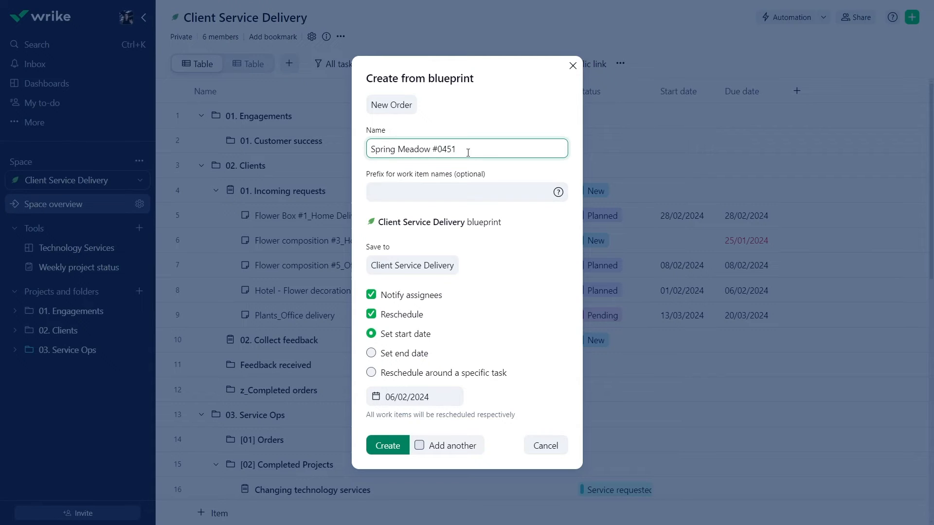
text(#0451)
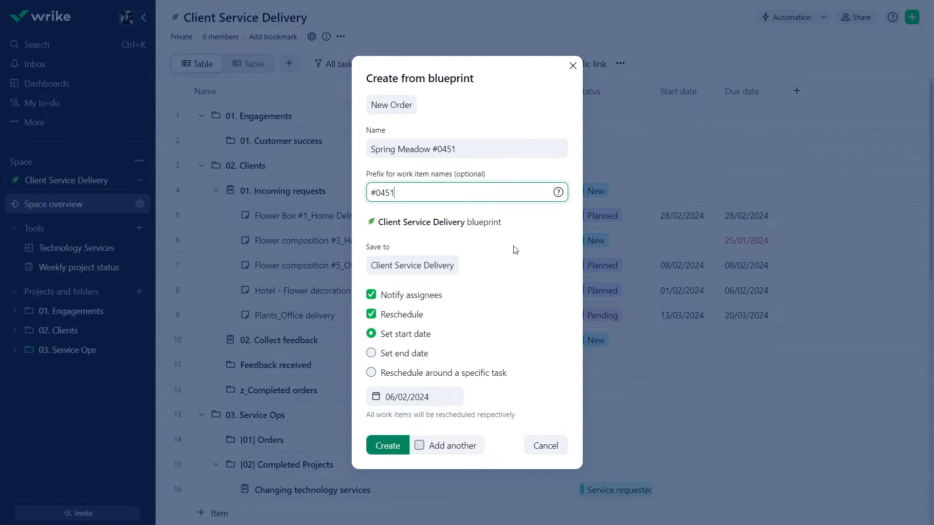
click(386, 444)
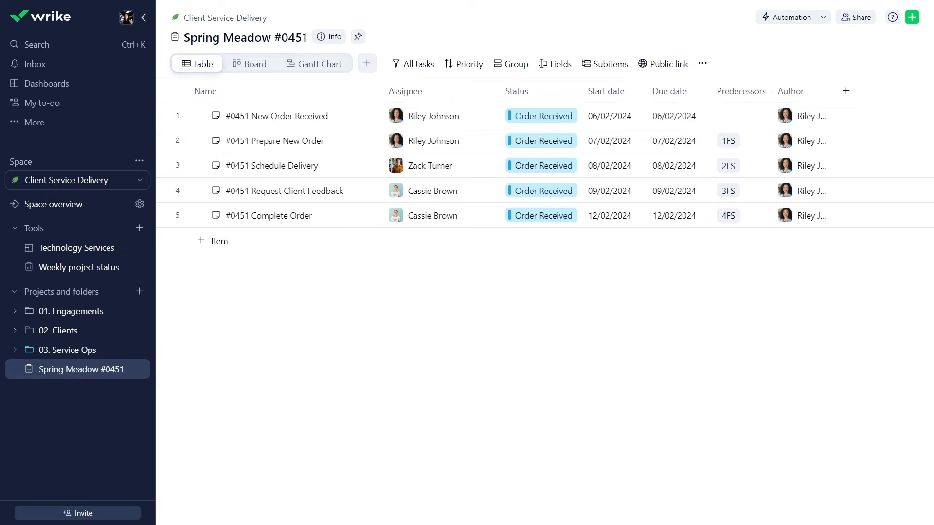
- From the inbox notice, set the #0451 New Order Received task to Order Confirmed
click(282, 115)
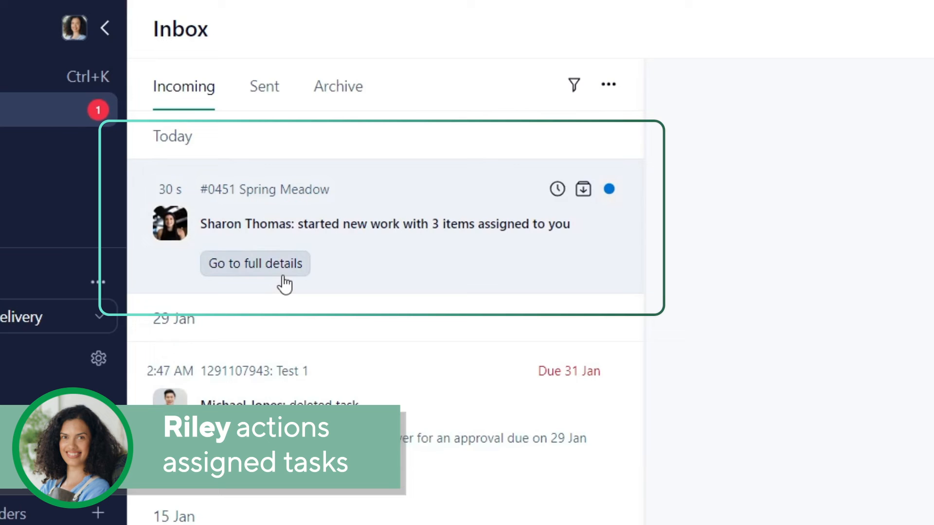
click(254, 264)
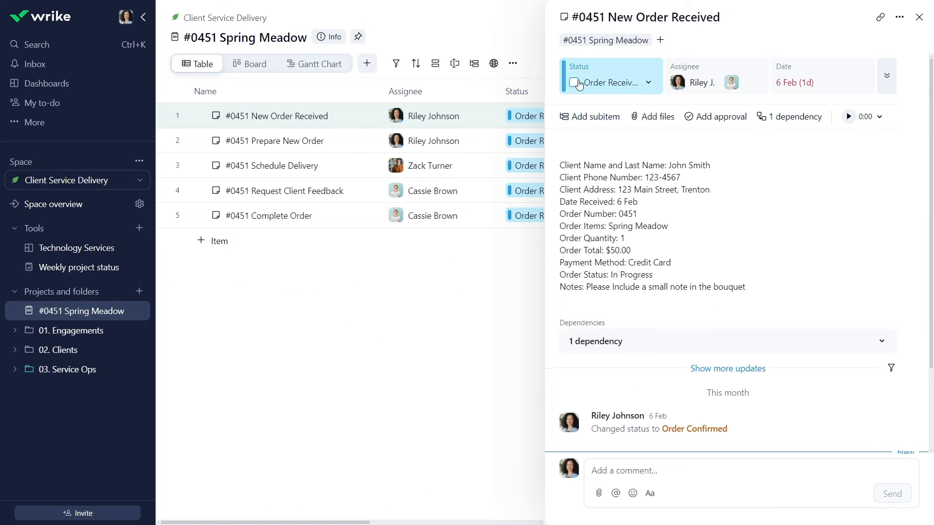
click(607, 81)
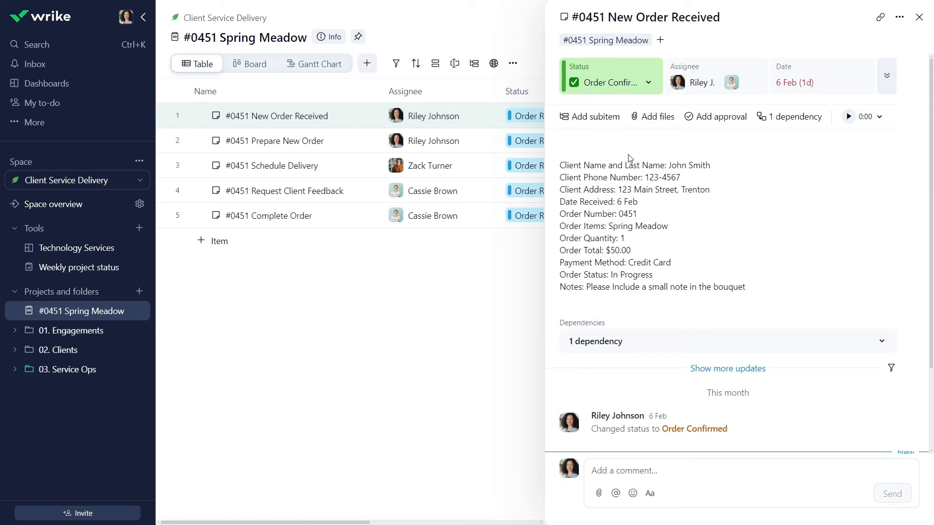
- Set the #0451 Prepare New Order task's status to Order Completed
click(35, 64)
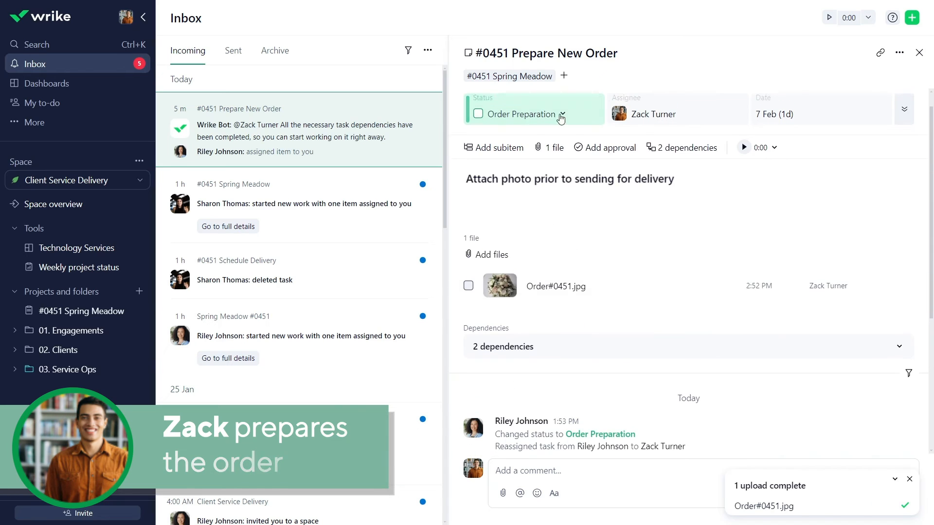
click(533, 114)
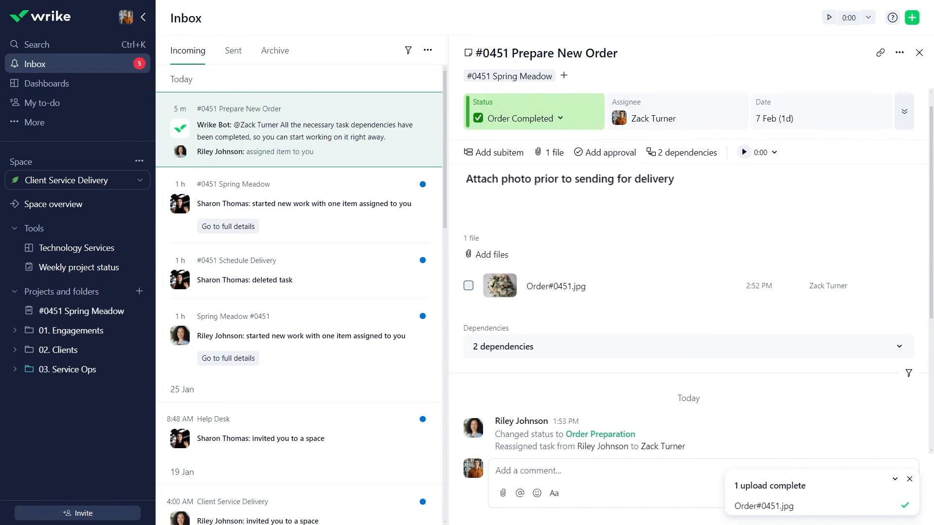